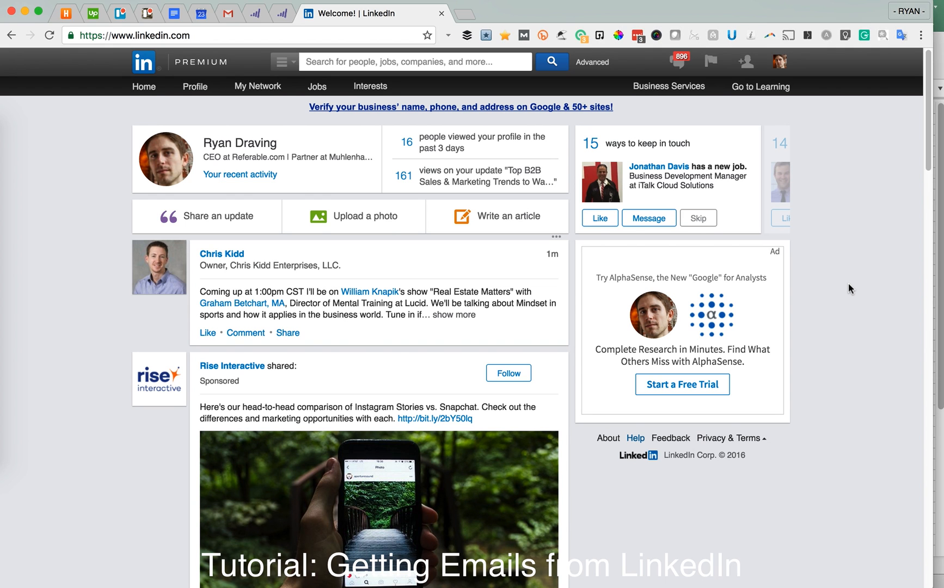
Go from the home feed to the Connections page via My Network.
click(195, 86)
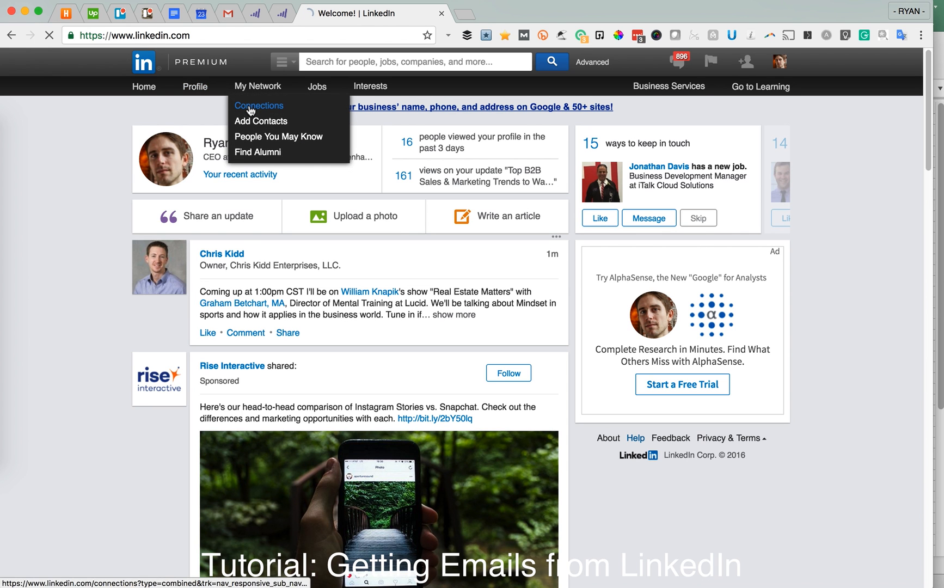
click(258, 106)
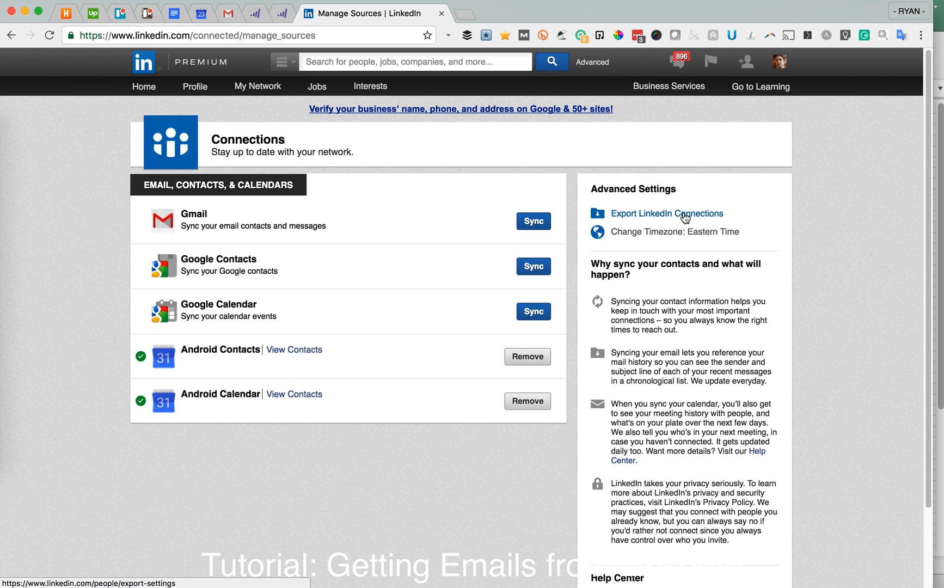
mouse_move(668, 214)
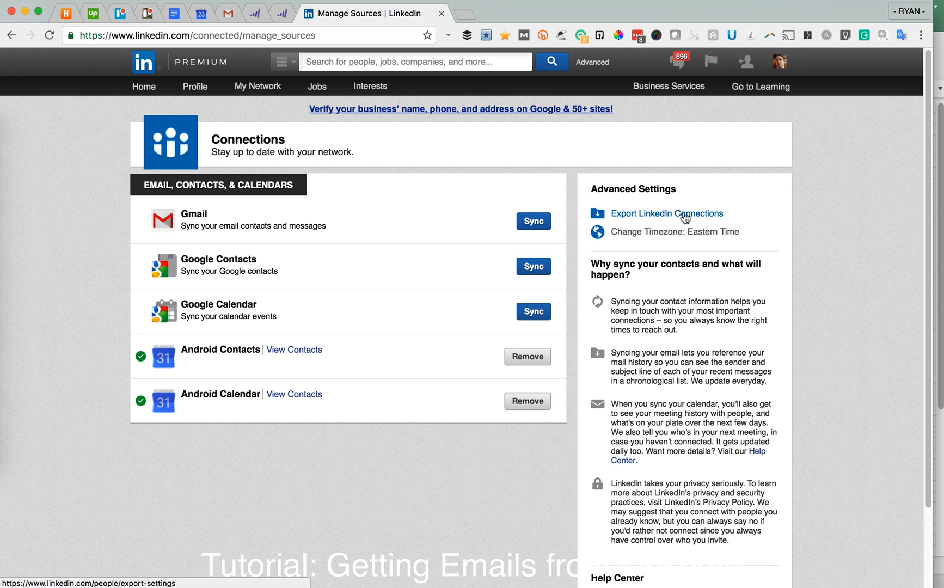
mouse_move(680, 221)
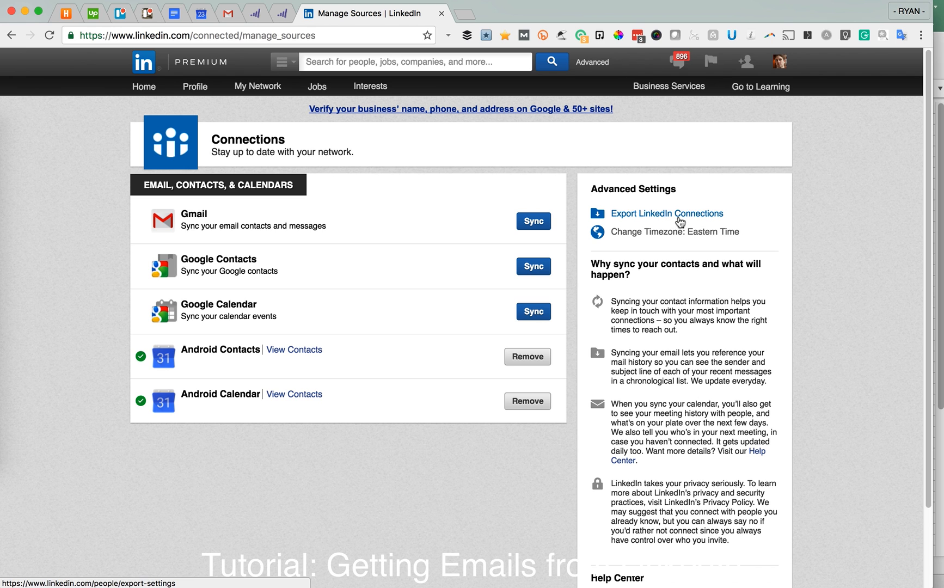